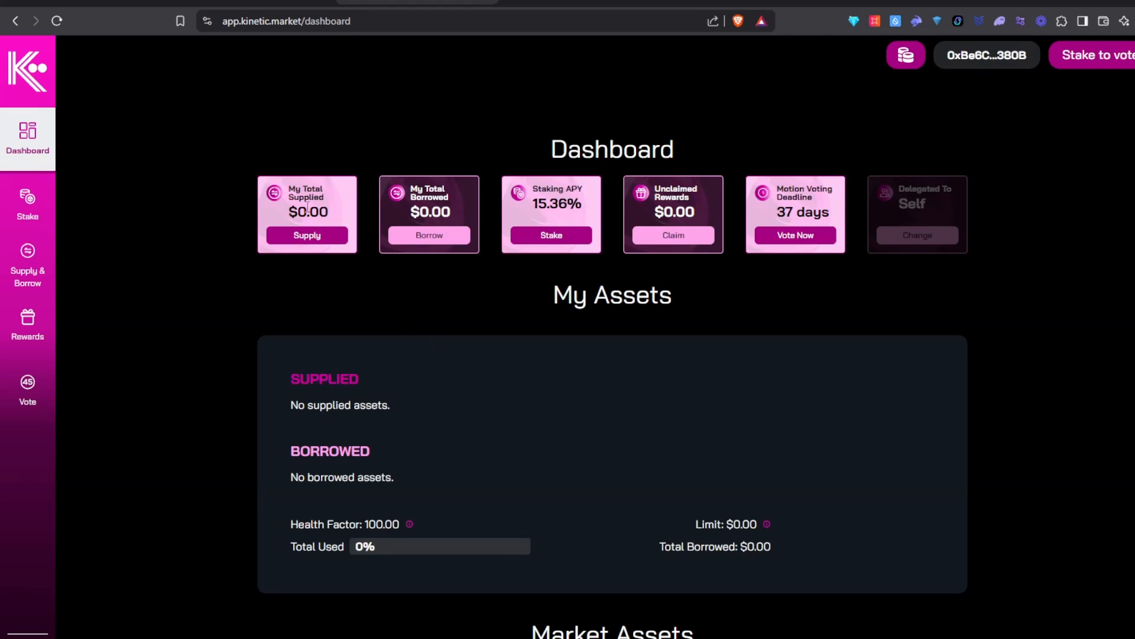
mouse_move(54, 273)
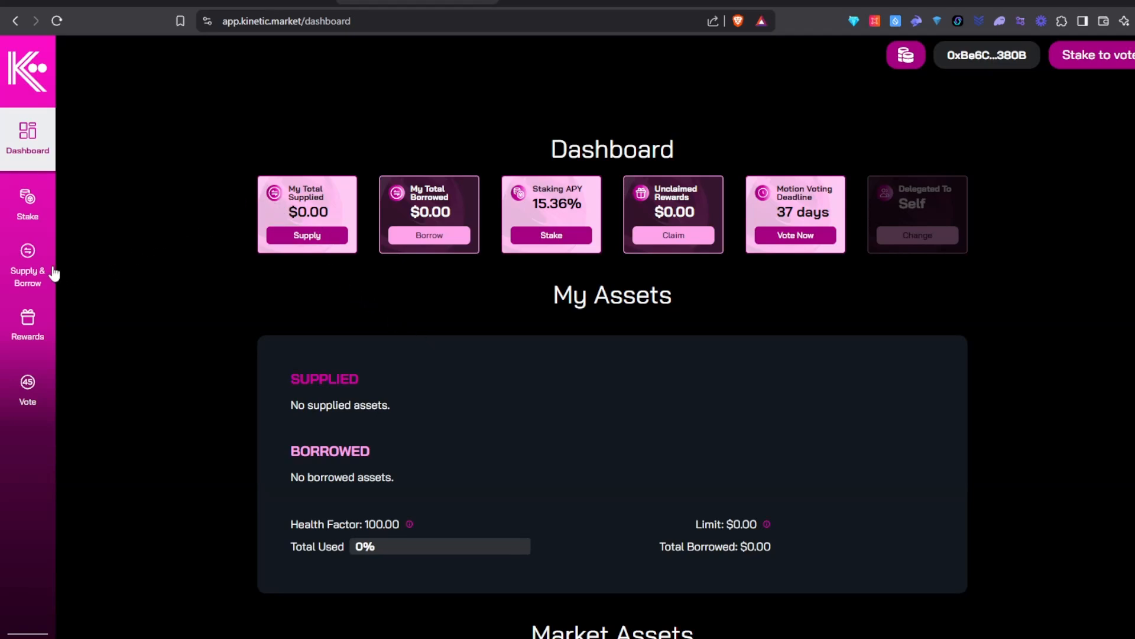
mouse_move(273, 41)
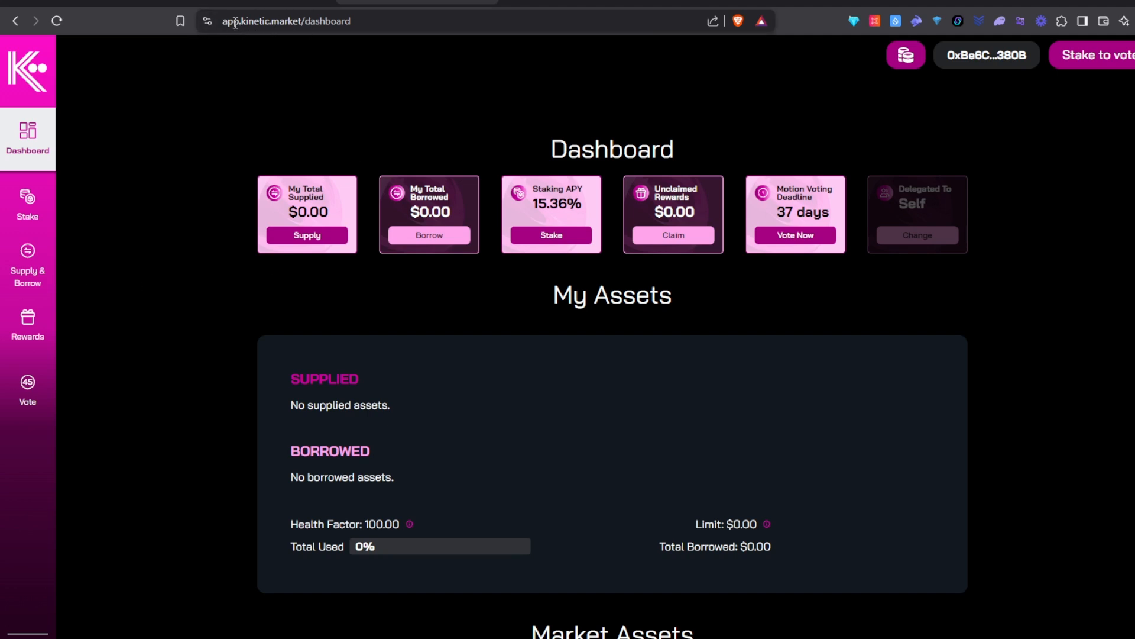
mouse_move(1096, 54)
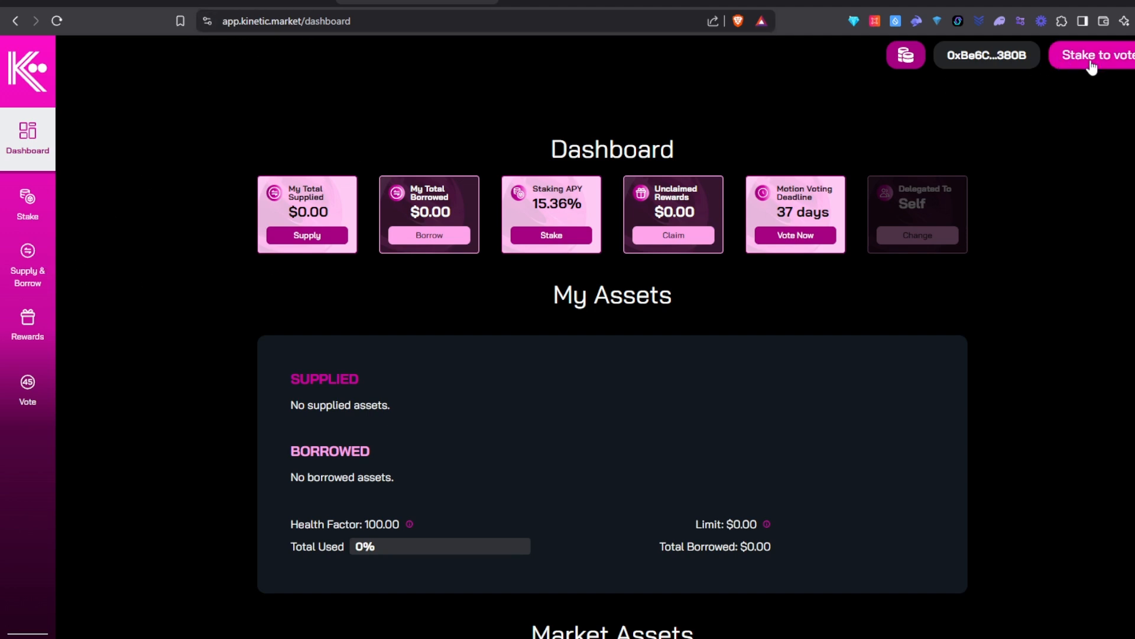
mouse_move(26, 277)
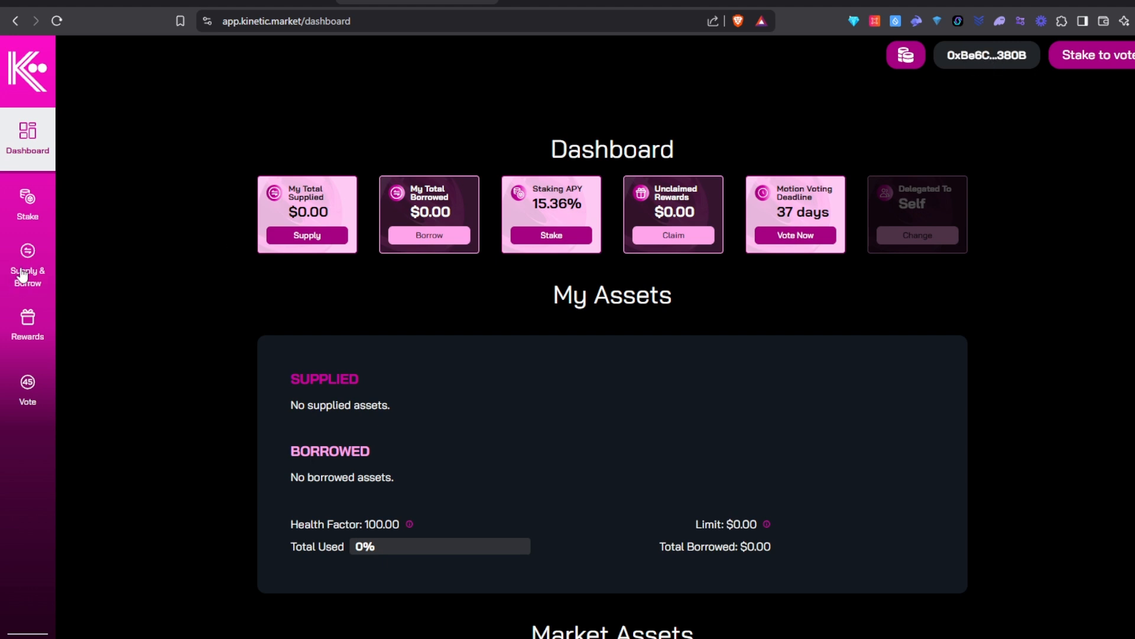
Supply the full 4,902.6527 SFLR balance via Max, approving and submitting the transaction.
click(27, 267)
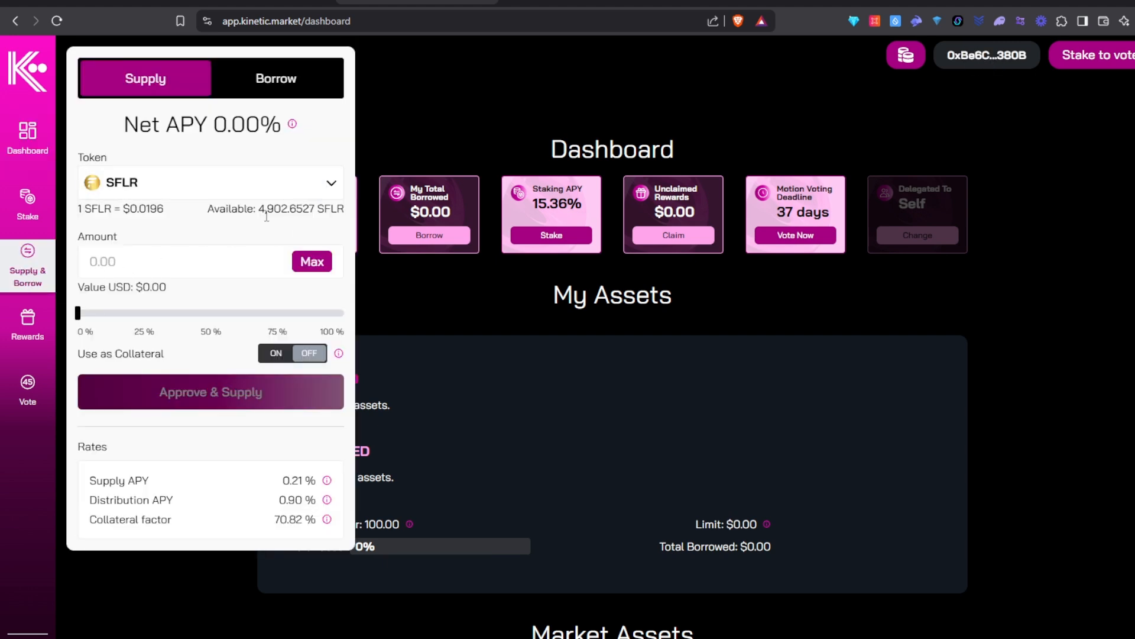
mouse_move(321, 229)
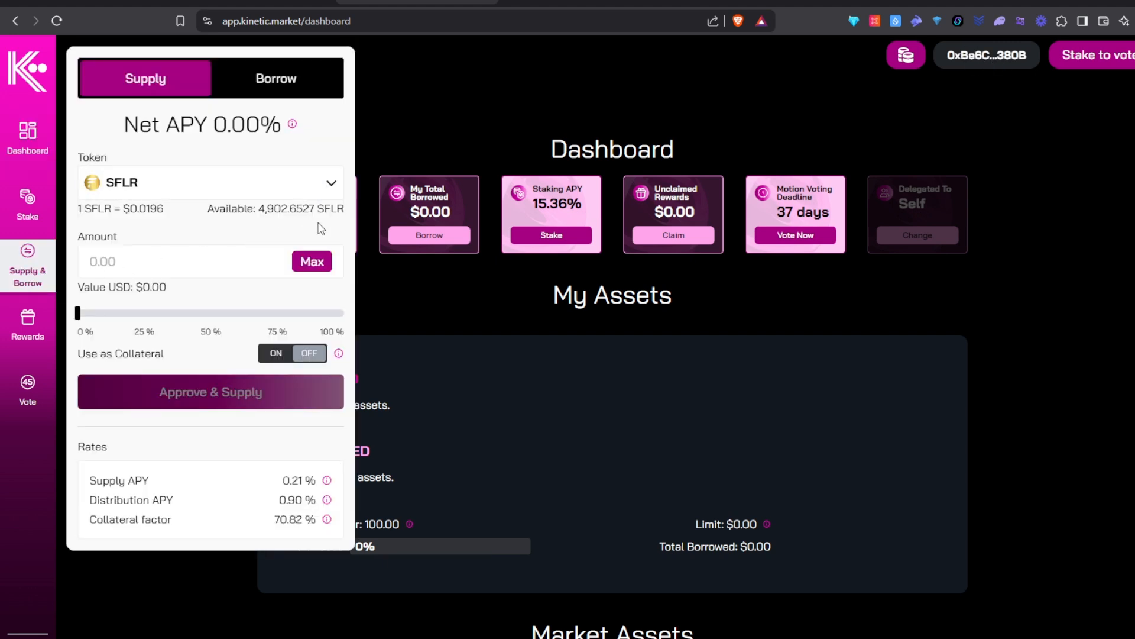
click(311, 262)
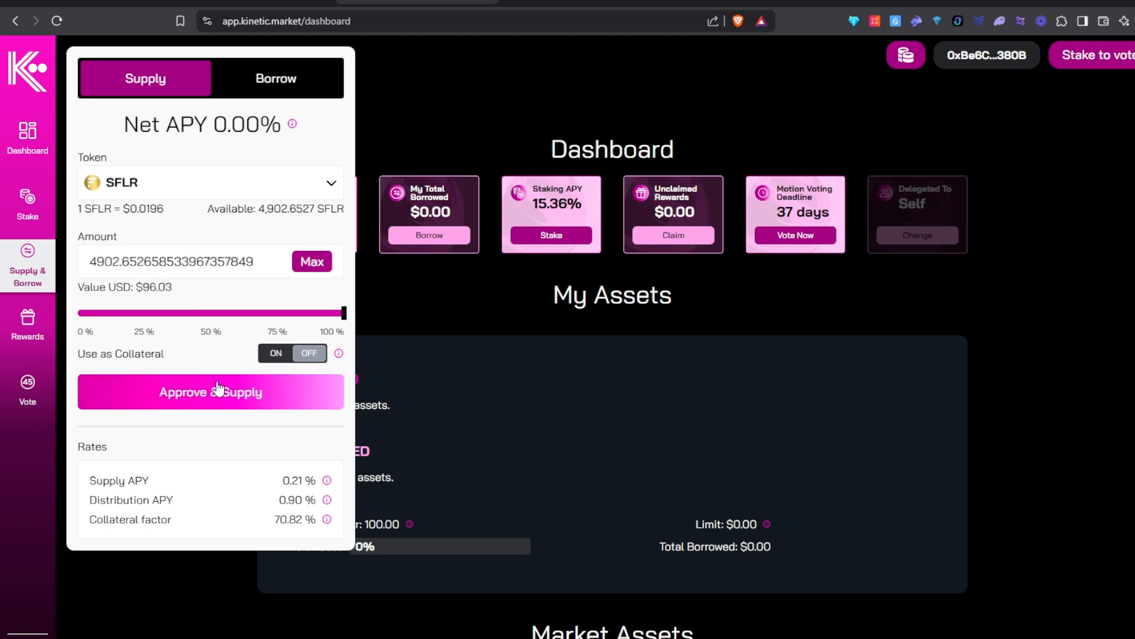
click(210, 392)
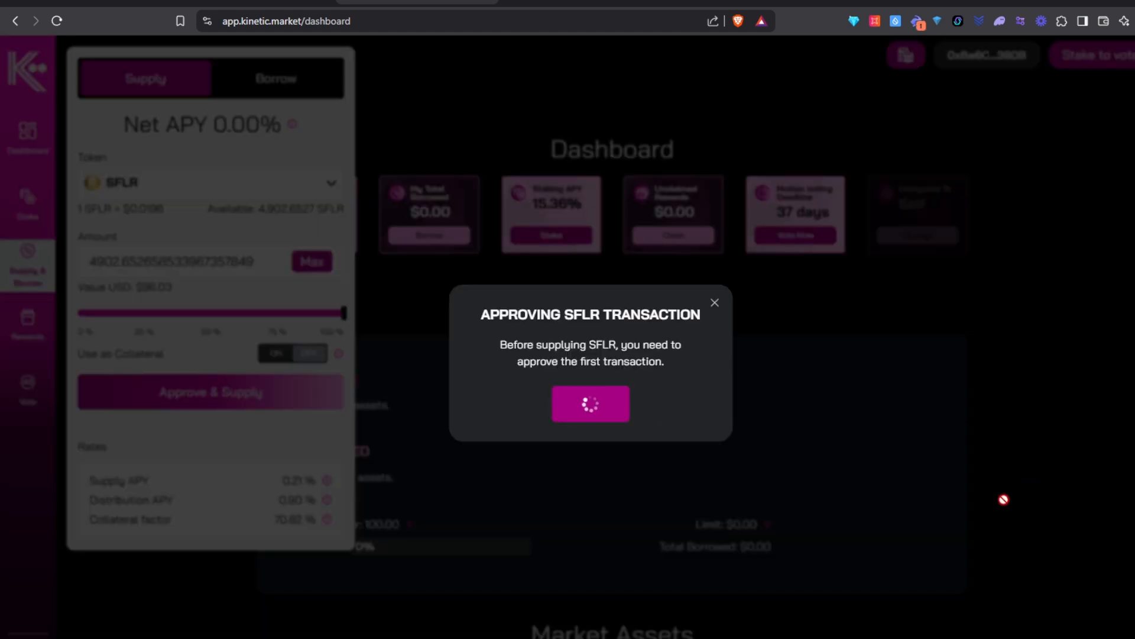
mouse_move(1006, 506)
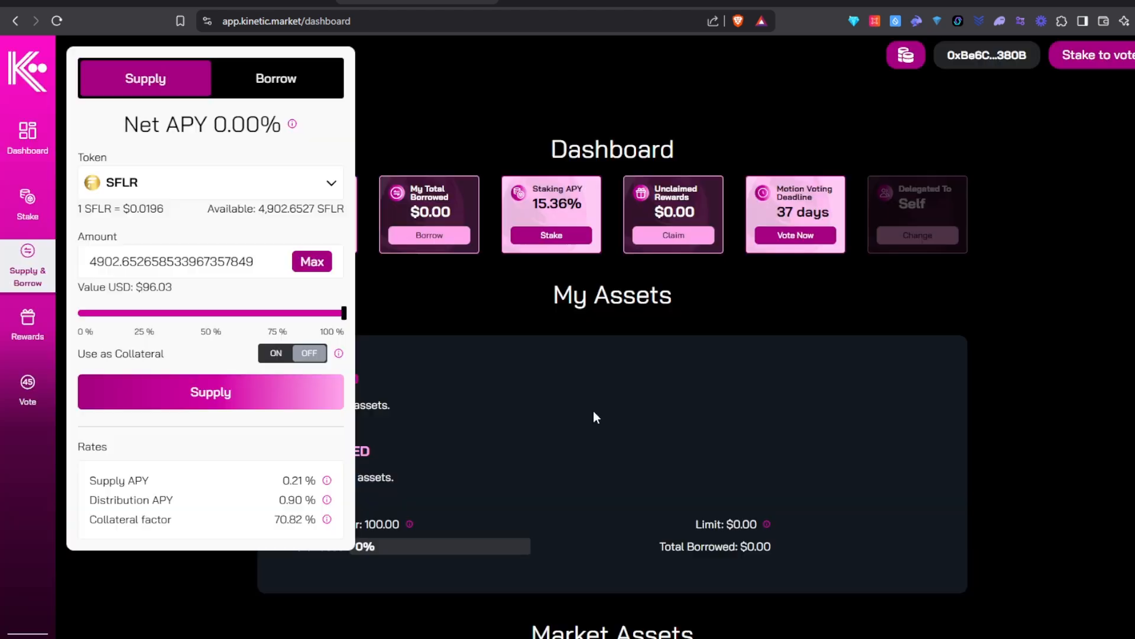
click(210, 391)
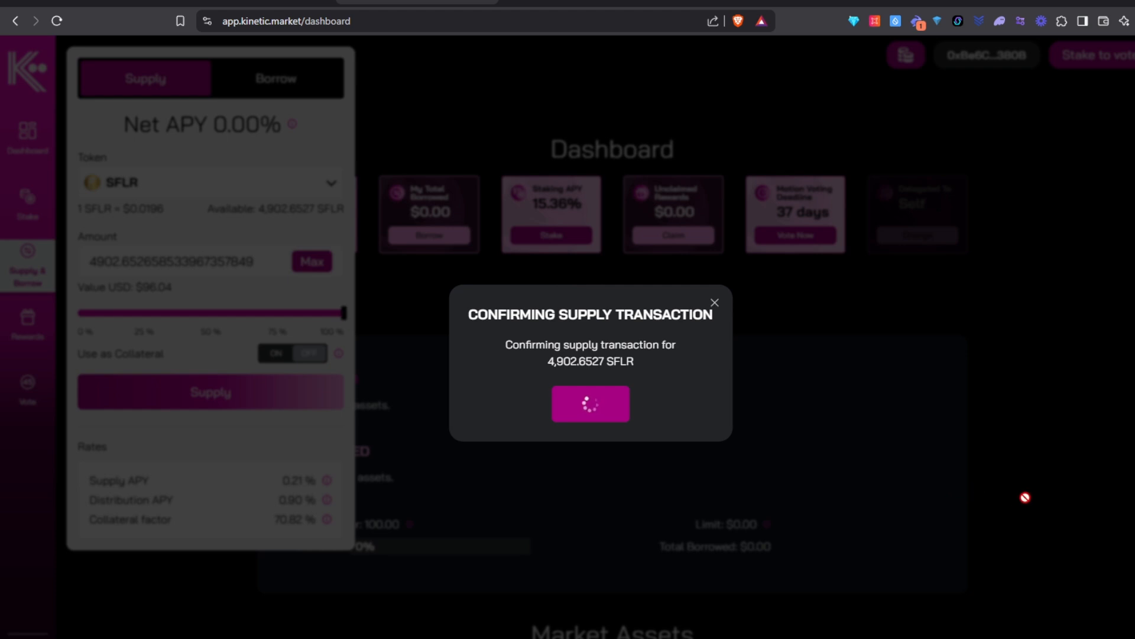
mouse_move(1004, 508)
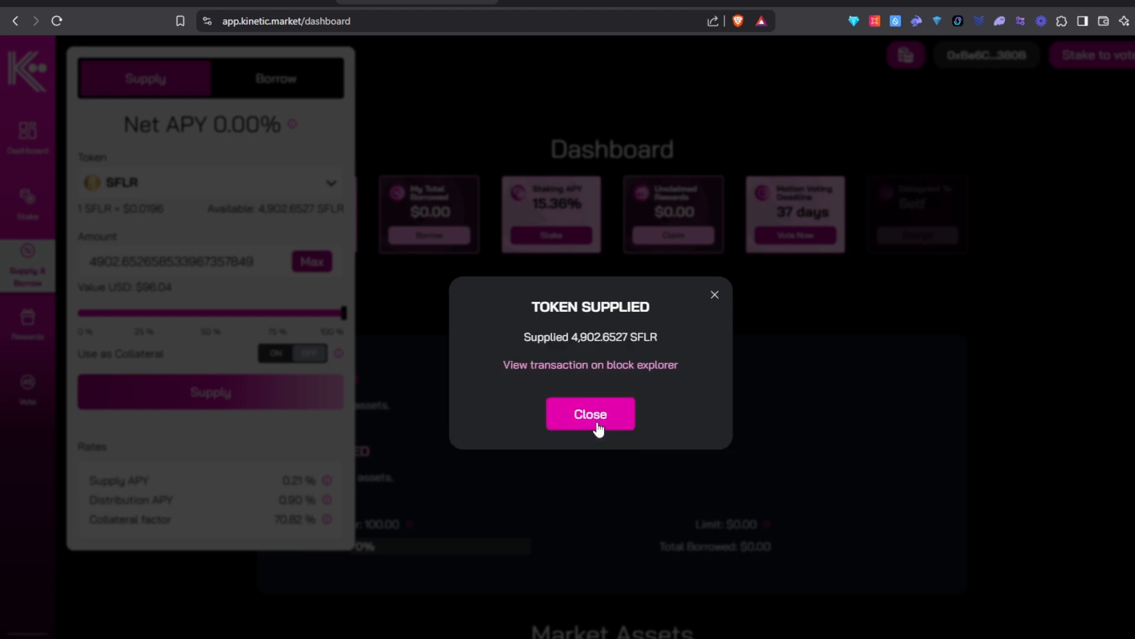
Dismiss the Token Supplied dialog and reopen Supply & Borrow, now showing no SFLR available.
click(590, 413)
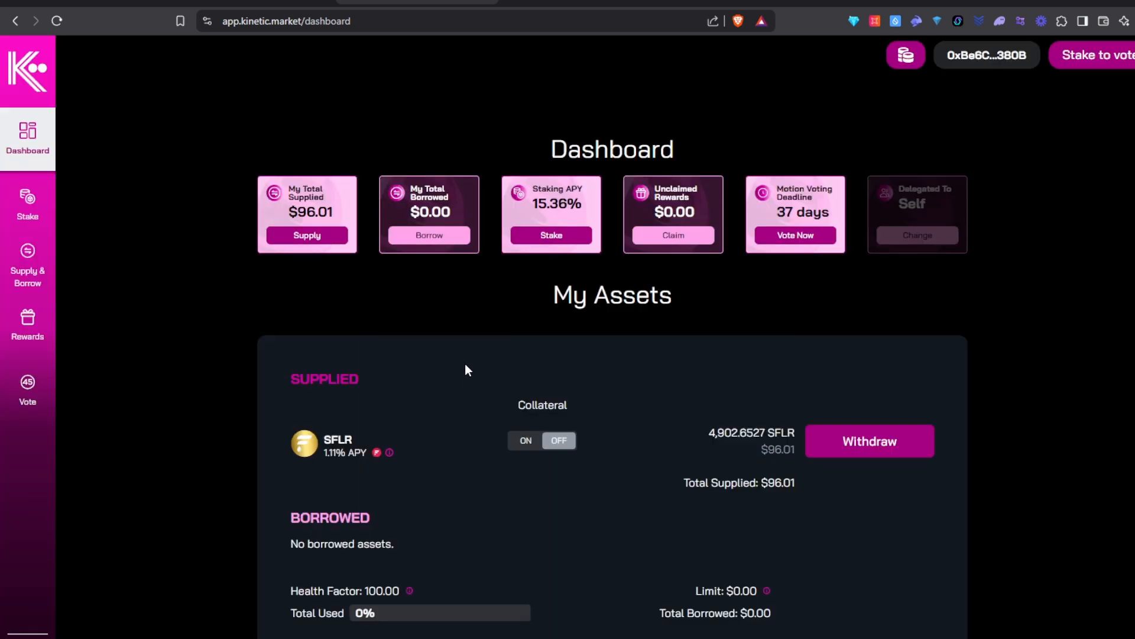
mouse_move(37, 167)
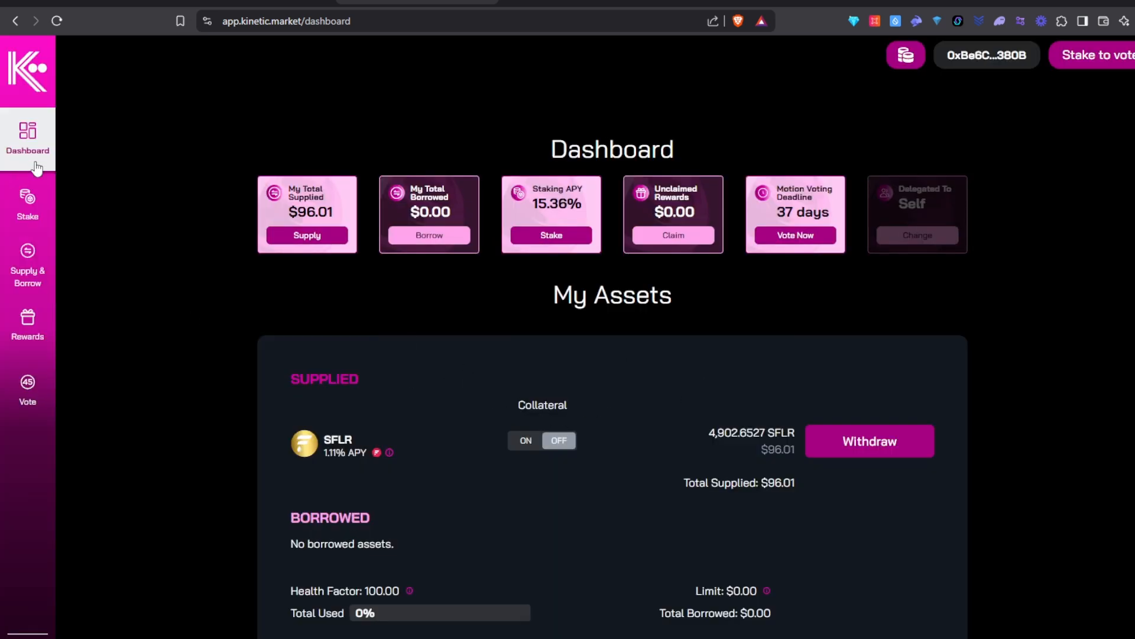
mouse_move(773, 447)
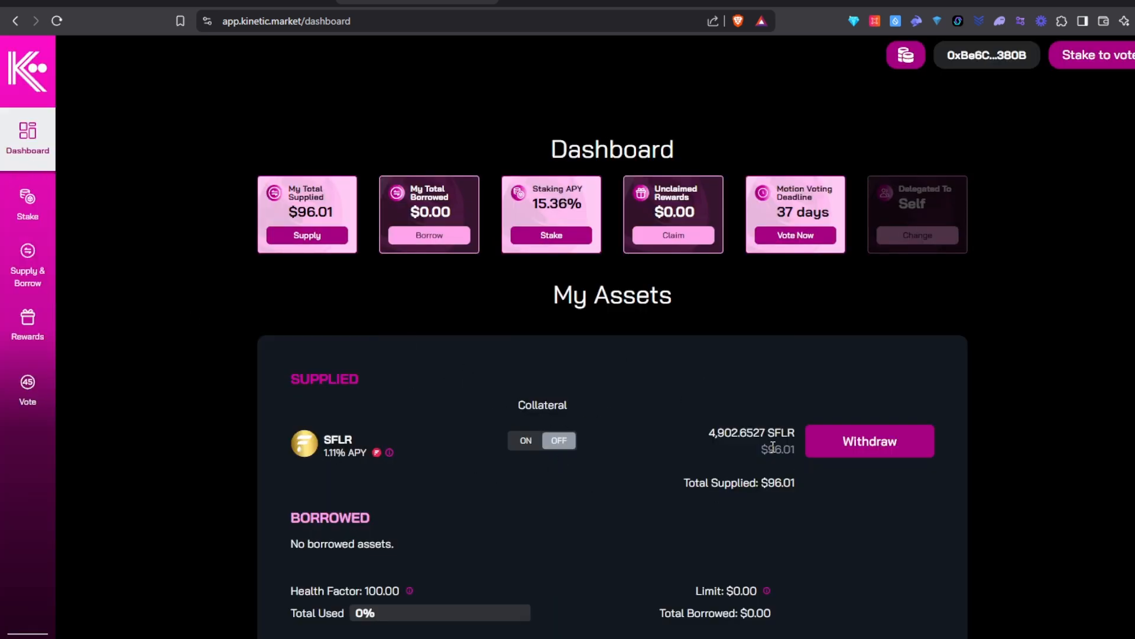
scroll(down, 3)
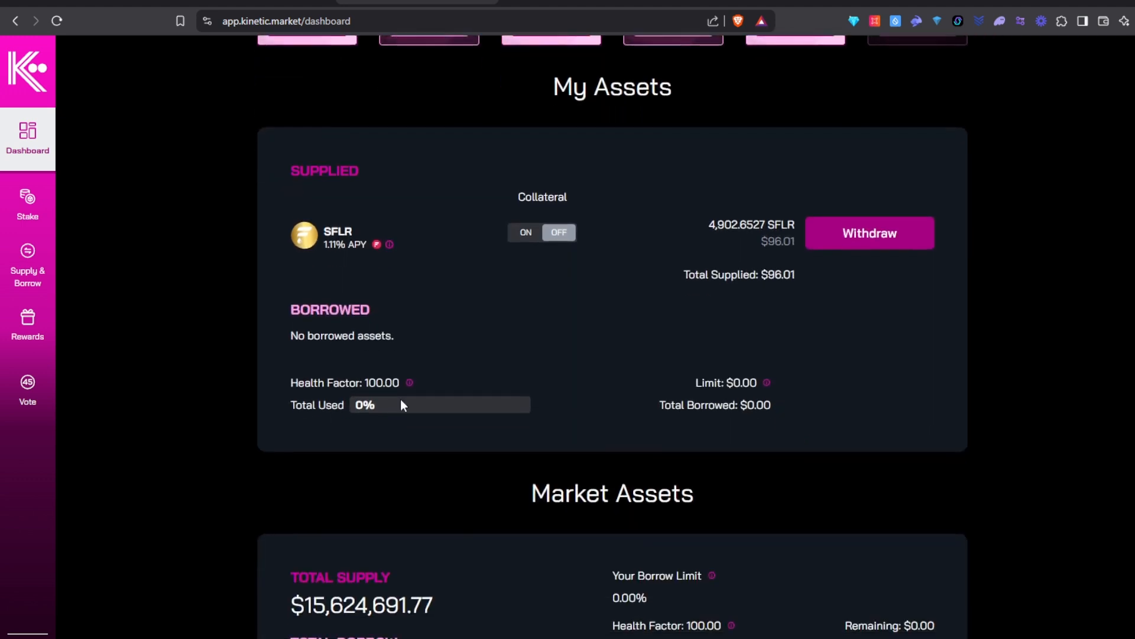
click(26, 266)
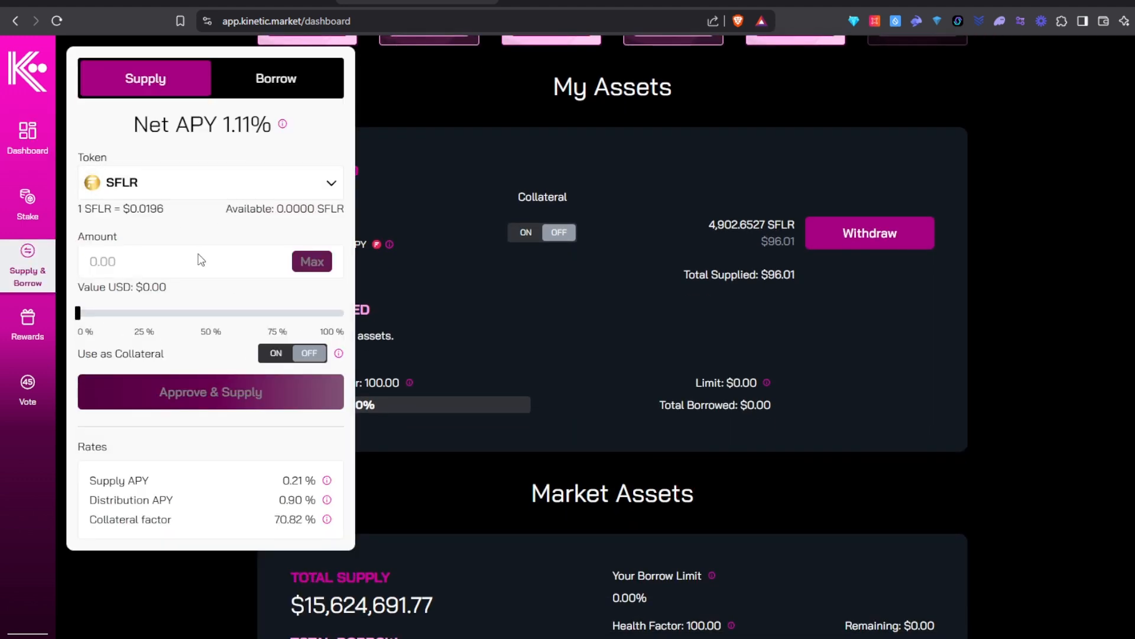
mouse_move(249, 366)
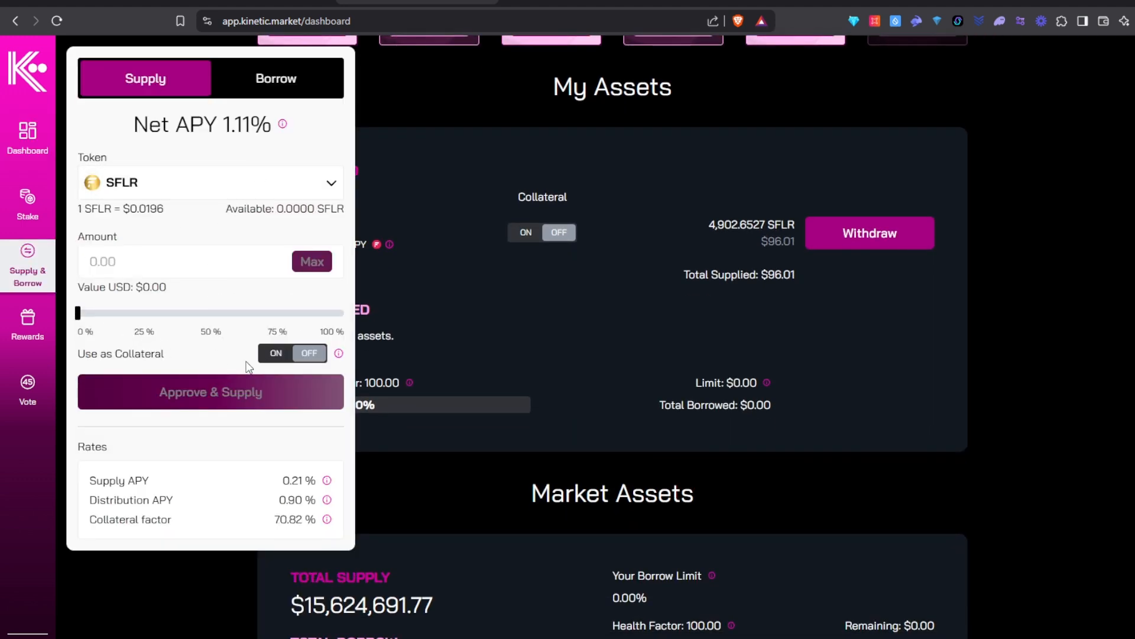
Enable supplied SFLR as collateral, confirming Use SFLR for a $68.02 borrowing limit.
click(275, 353)
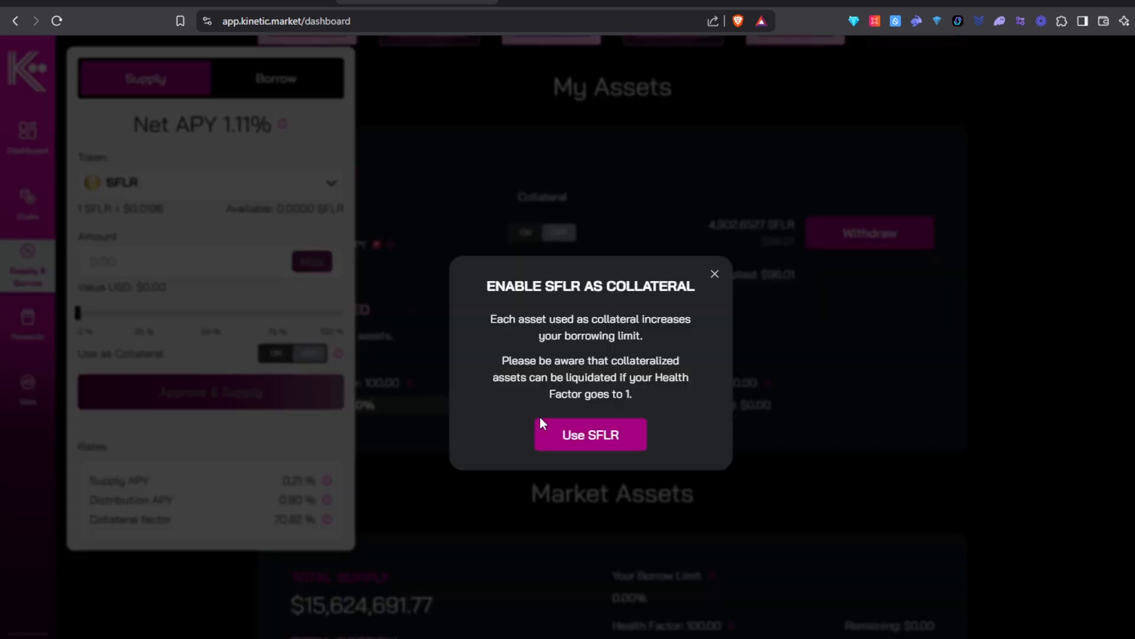
click(590, 435)
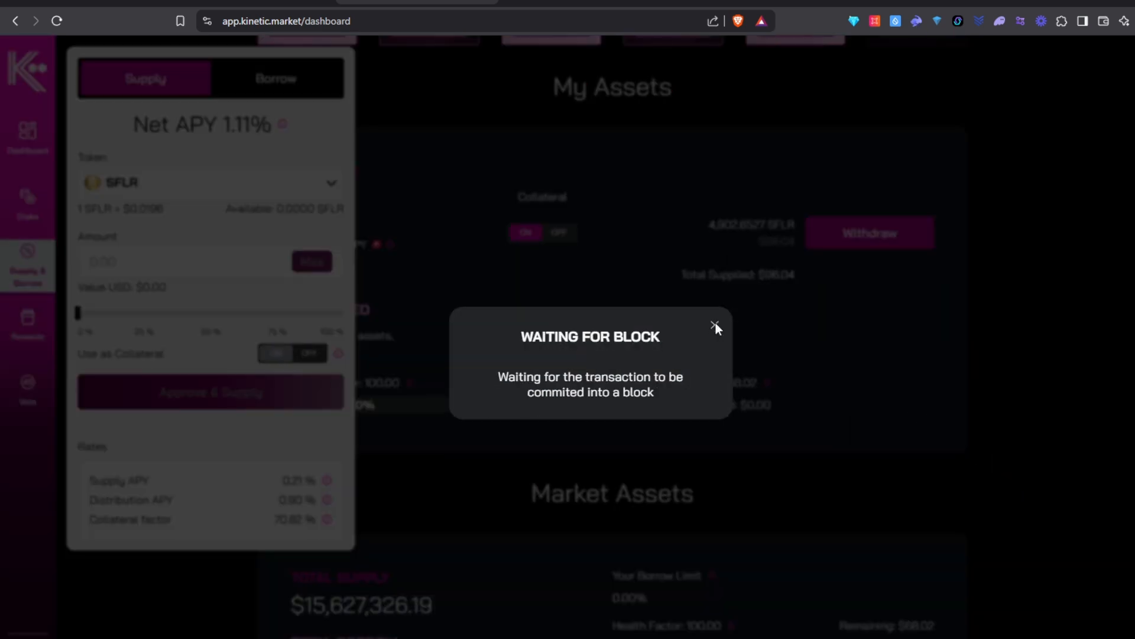
click(713, 326)
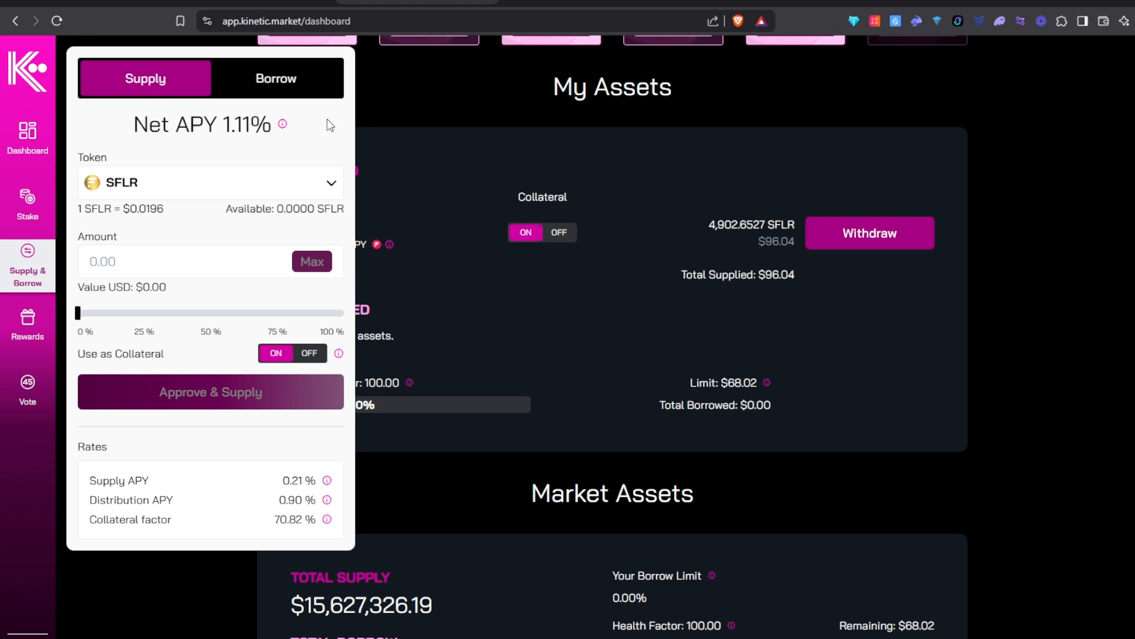
Borrow 30 USDC against the SFLR collateral and dismiss the Token Borrowed confirmation.
click(275, 77)
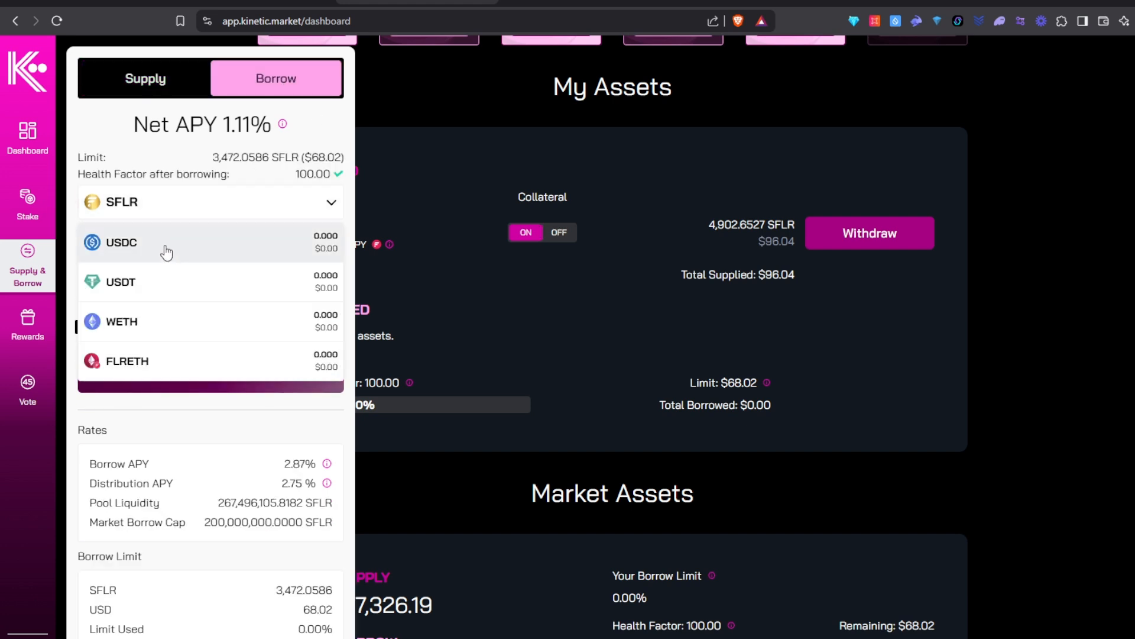
click(119, 242)
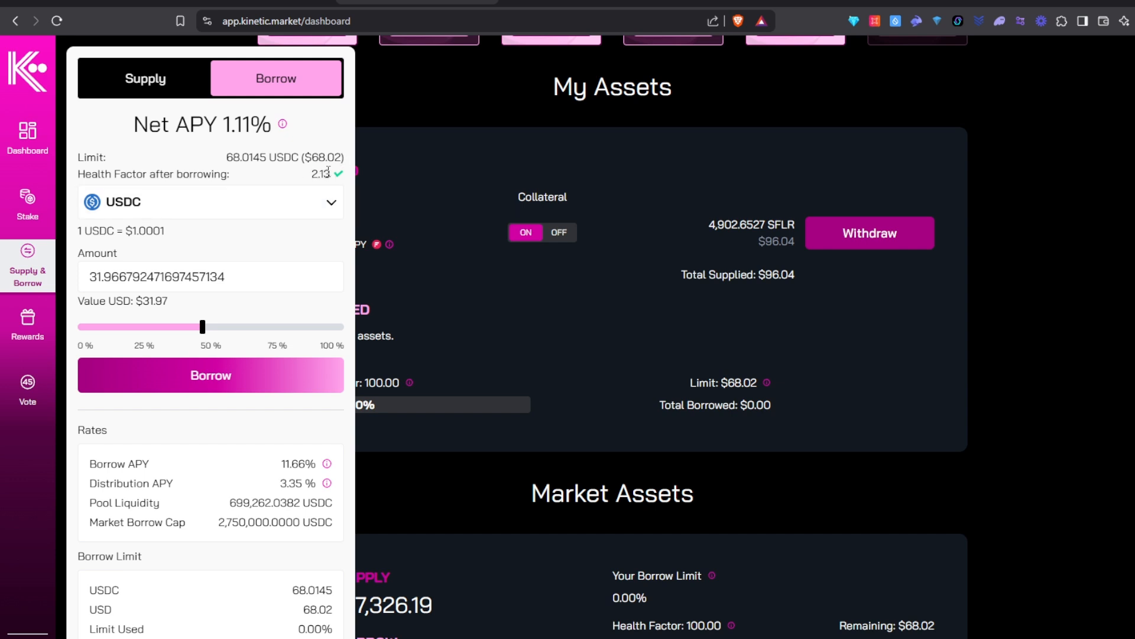
mouse_move(299, 168)
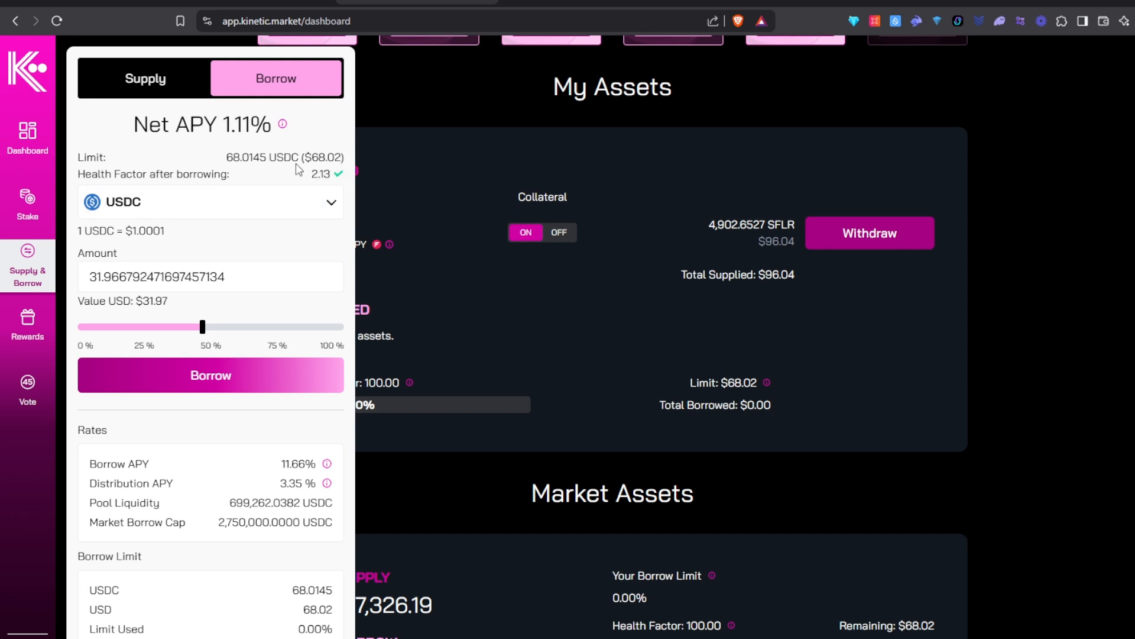
mouse_move(329, 192)
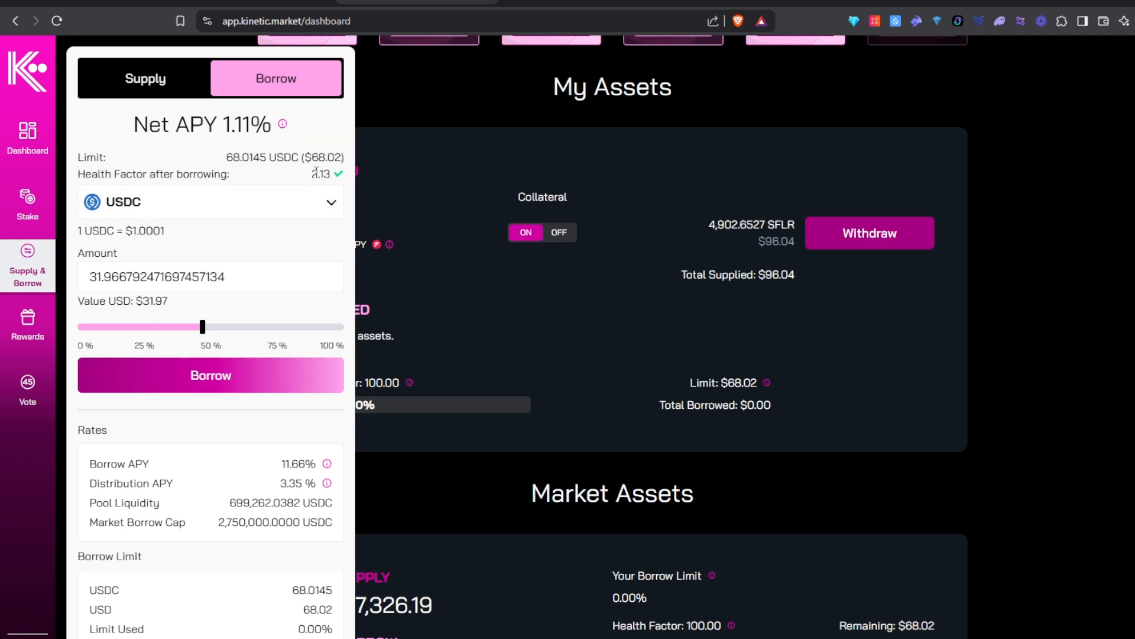
mouse_move(336, 178)
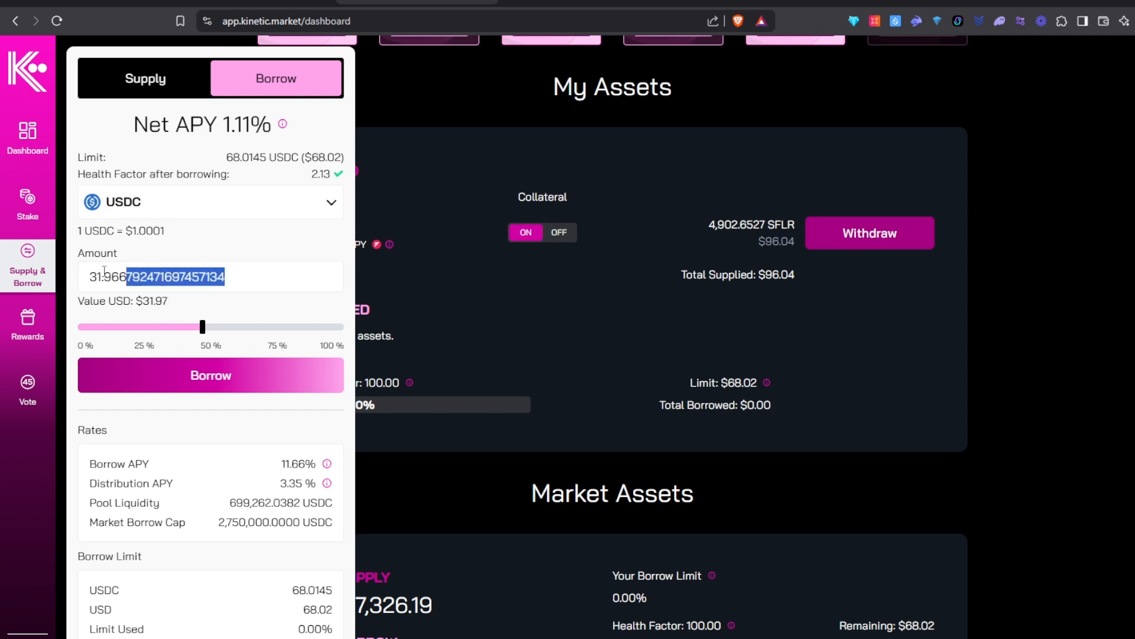
text(30)
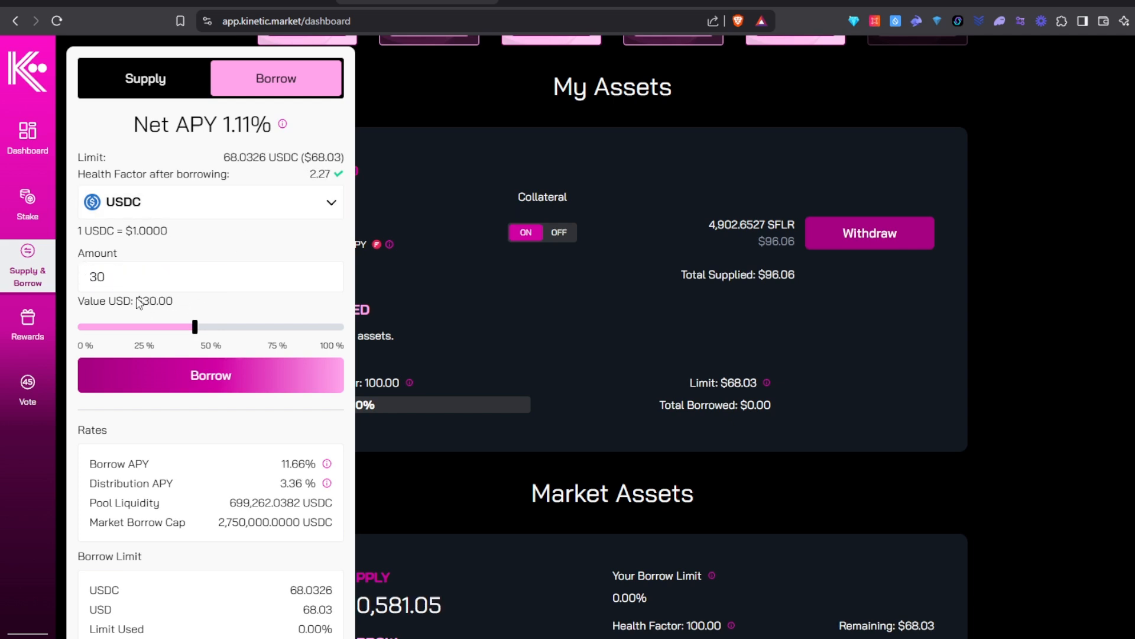
click(211, 375)
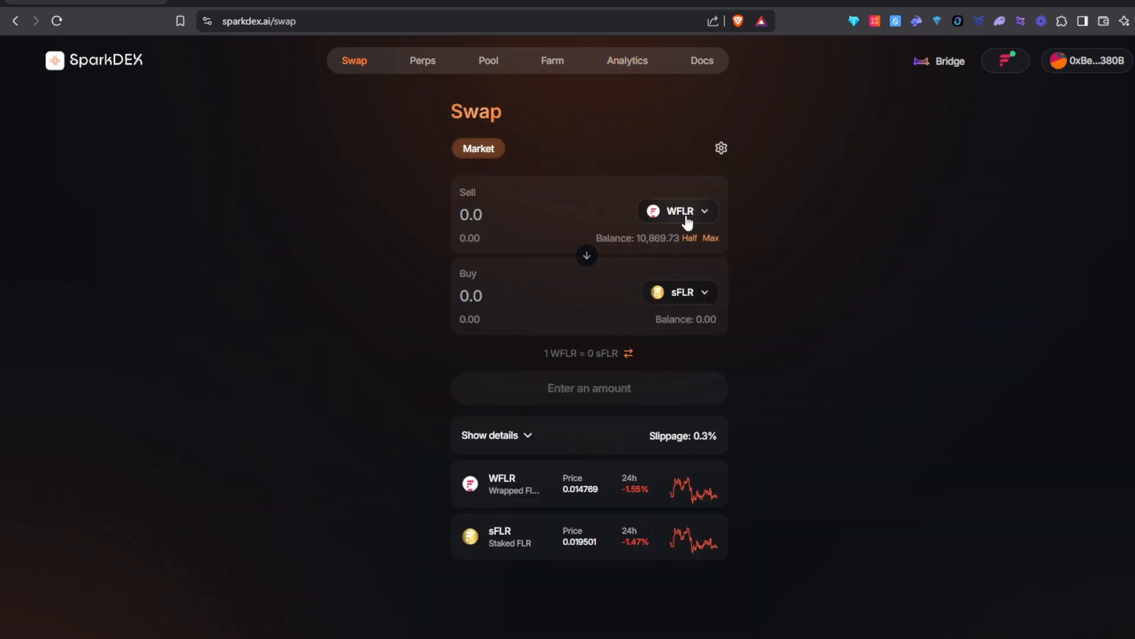
click(674, 211)
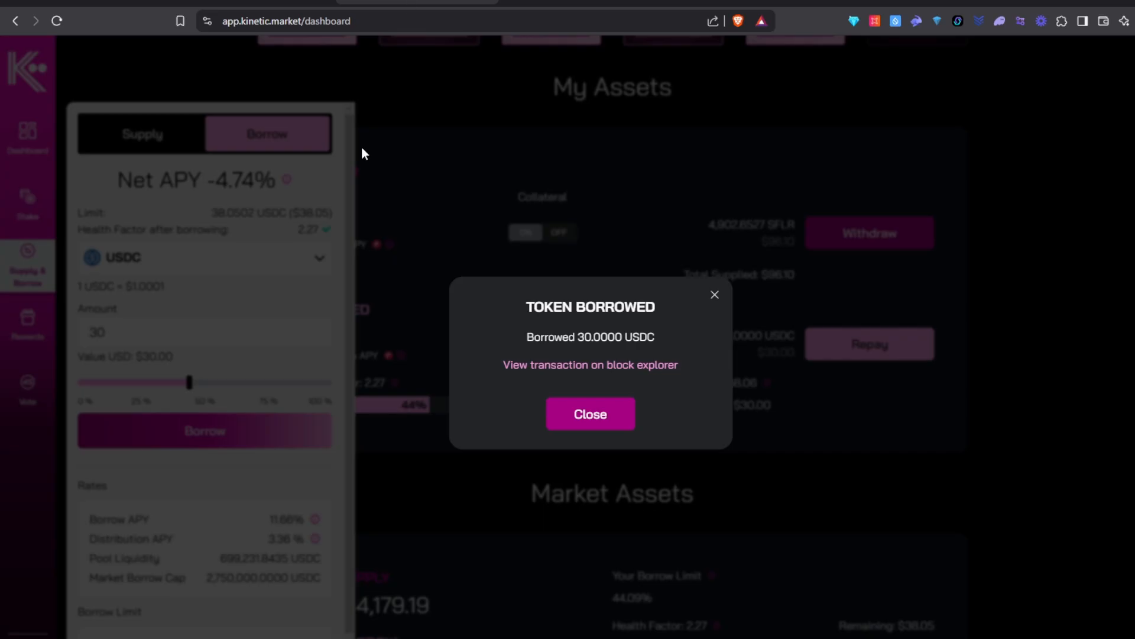
click(589, 413)
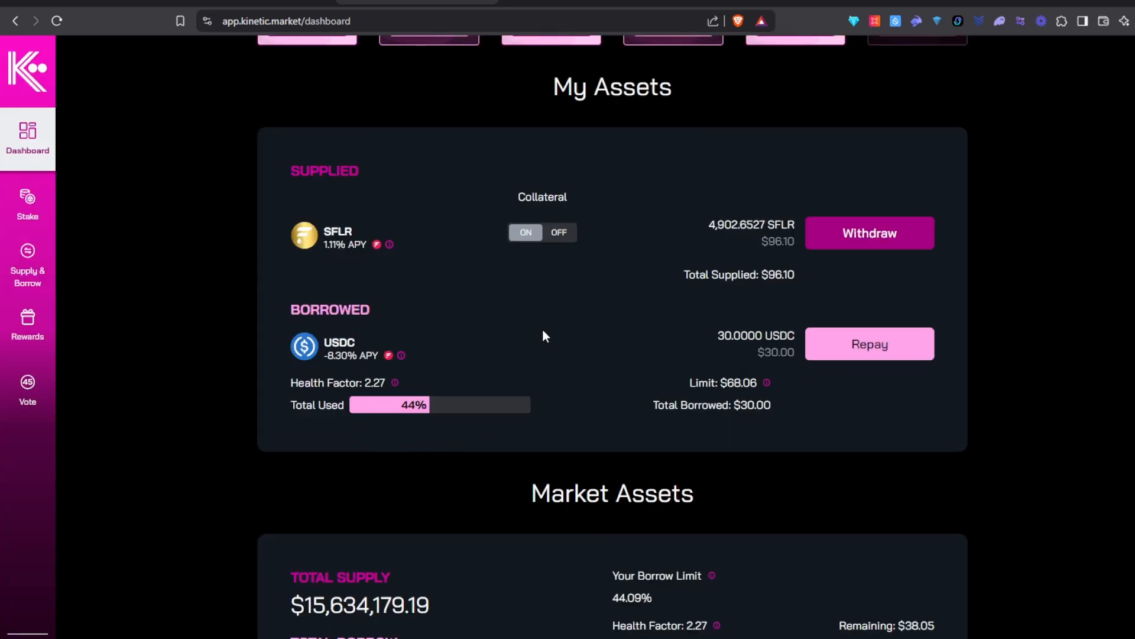
mouse_move(358, 185)
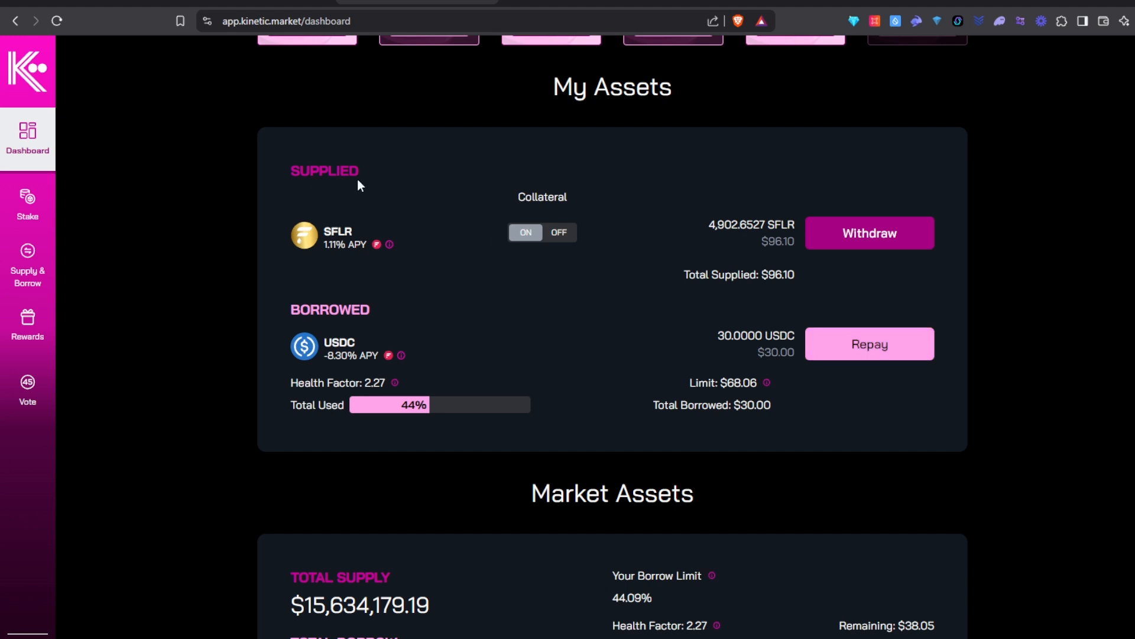
Repay the full 30 USDC loan via Max, approving the spend and closing the Repaid dialog.
click(868, 343)
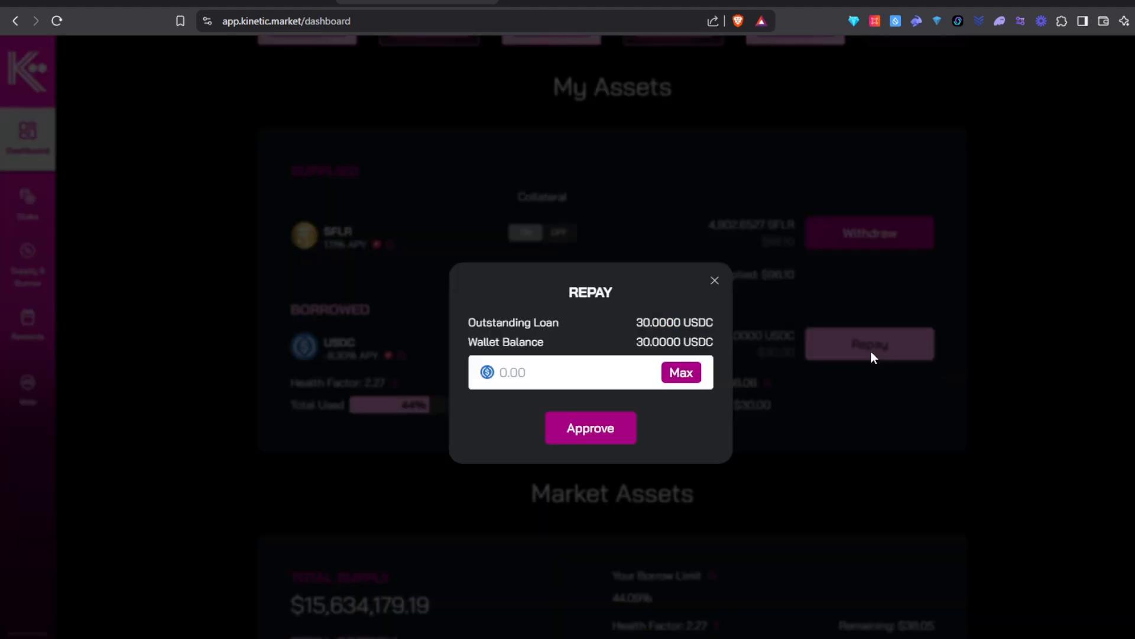
click(590, 427)
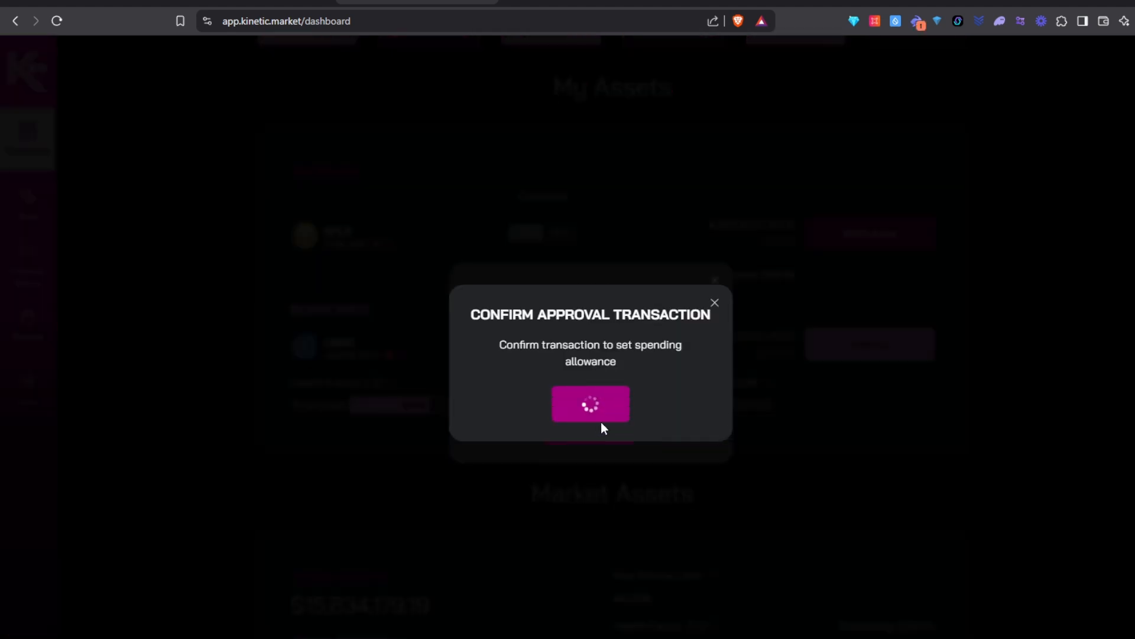
click(590, 403)
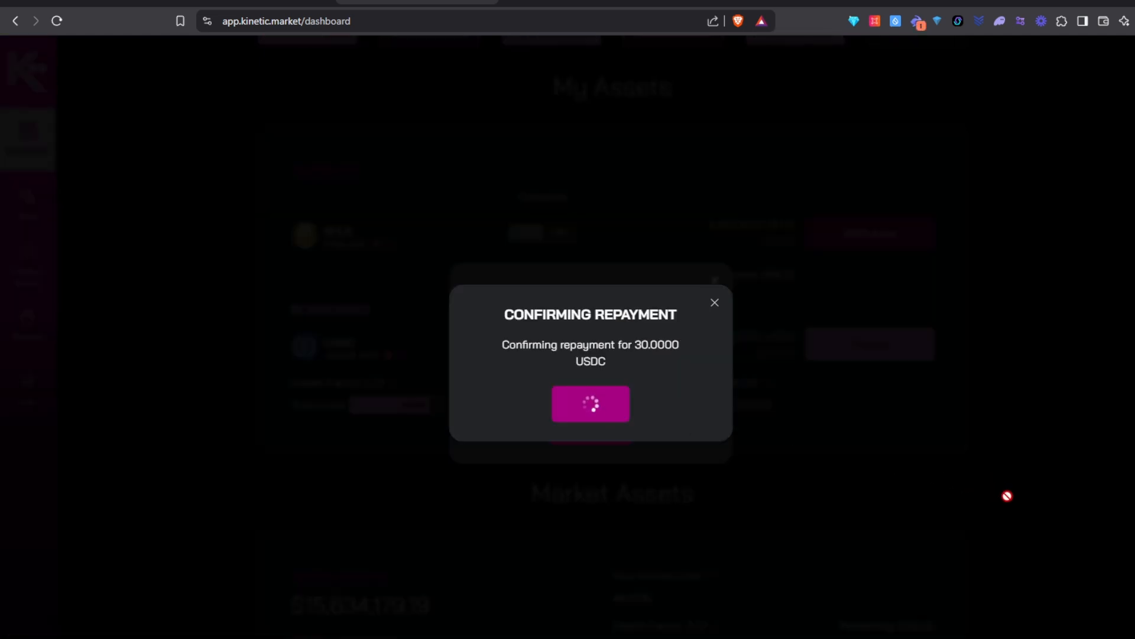
mouse_move(1016, 504)
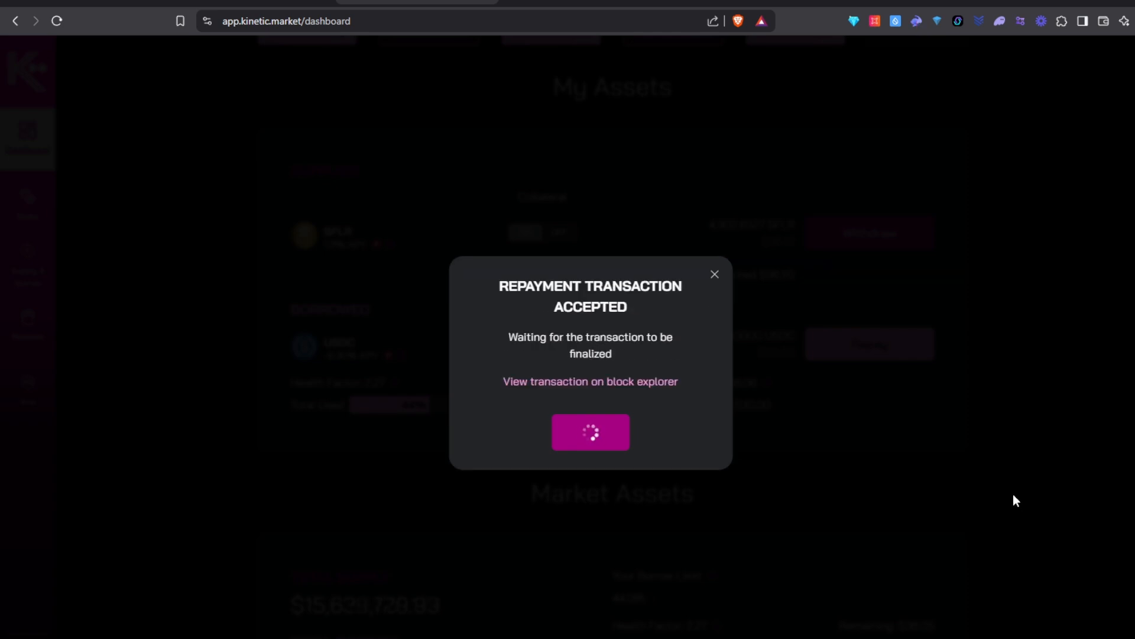
mouse_move(860, 347)
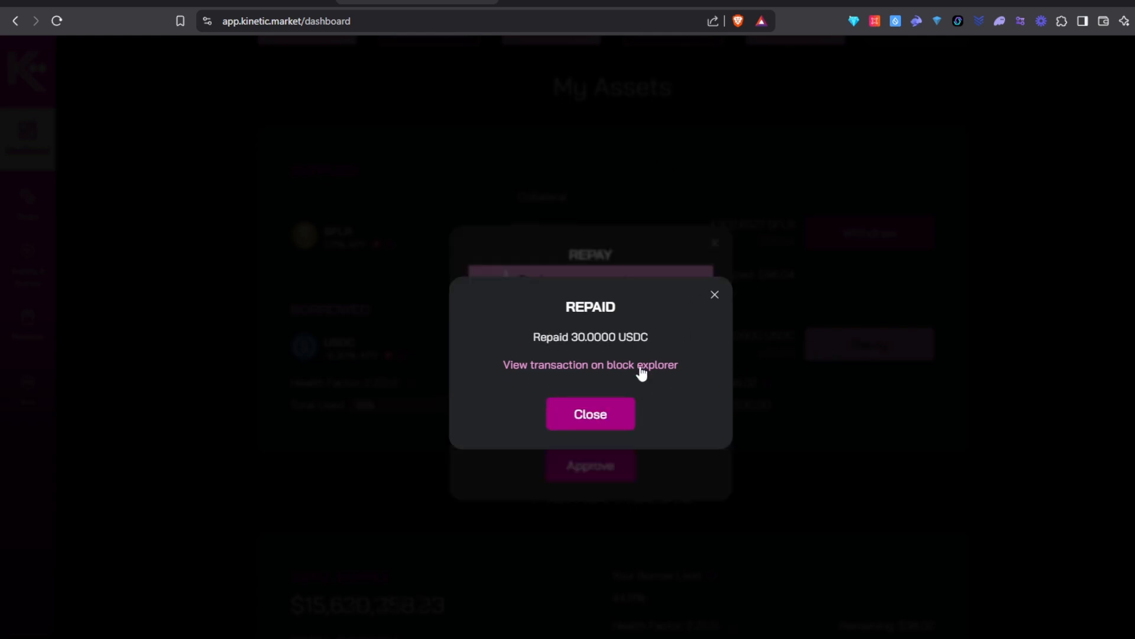
click(589, 413)
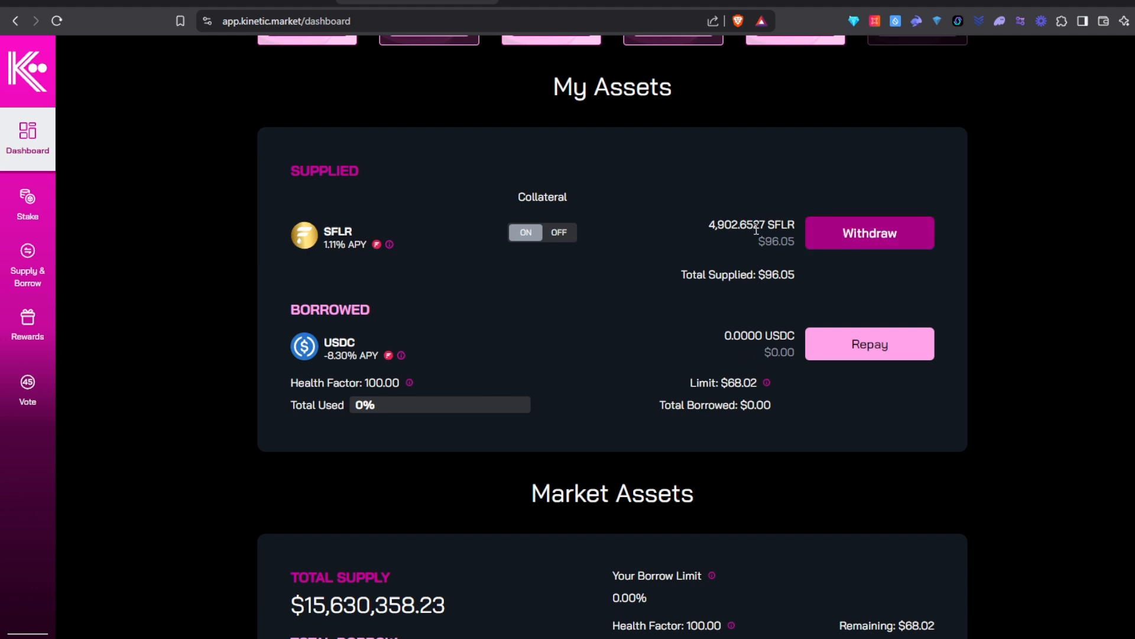
Withdraw the maximum 4,902.19 SFLR from the supplied balance to the wallet.
click(868, 232)
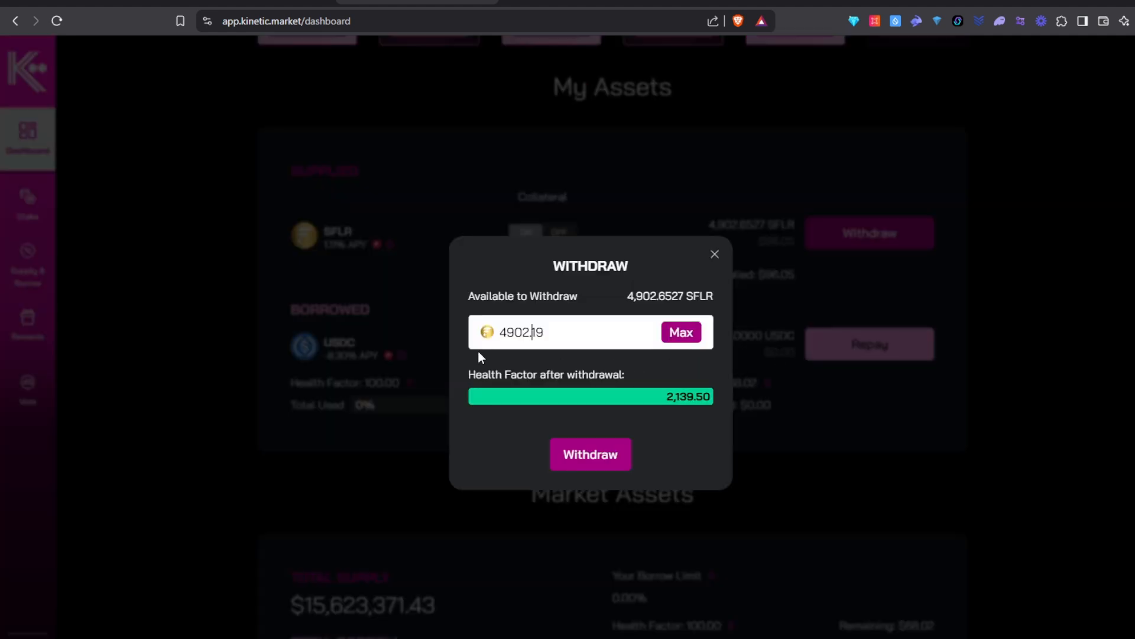
click(591, 454)
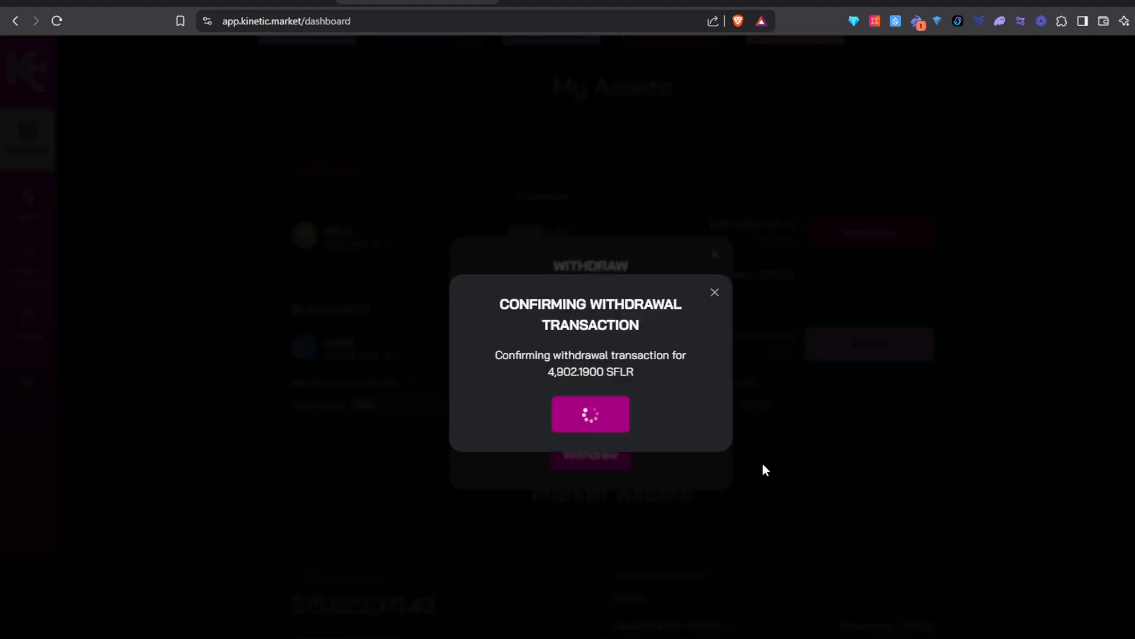
mouse_move(981, 496)
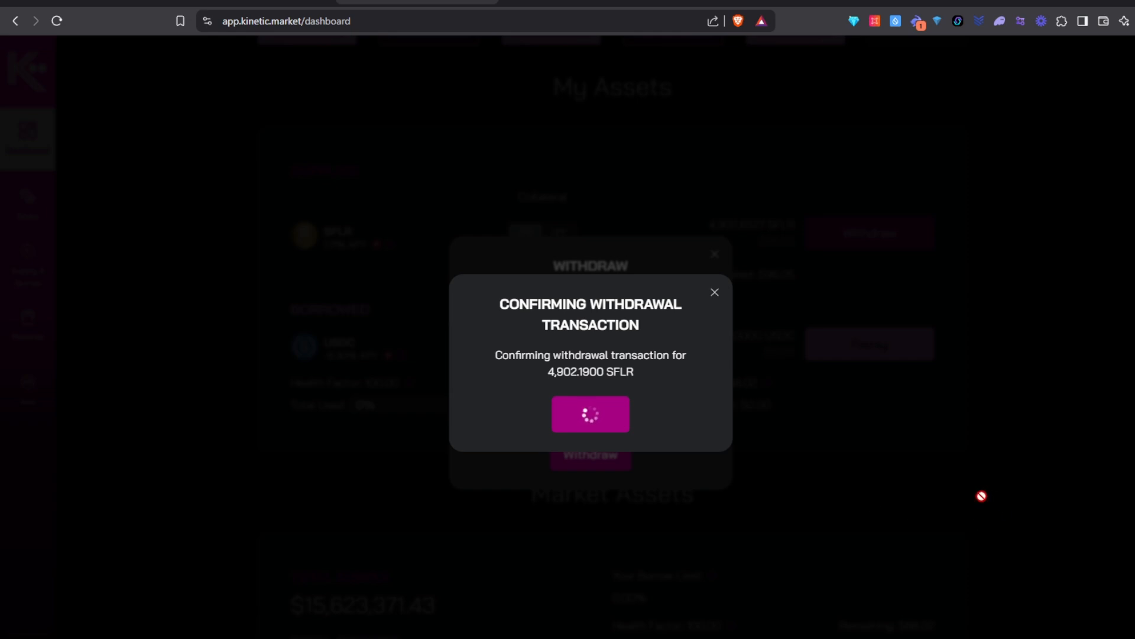
mouse_move(1009, 504)
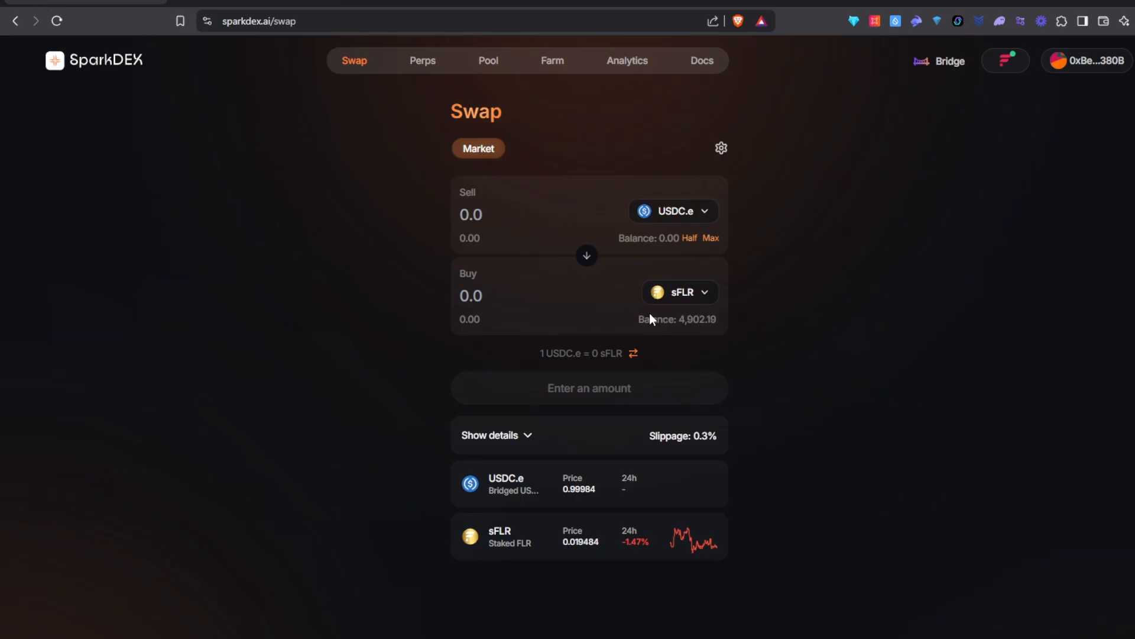
mouse_move(625, 317)
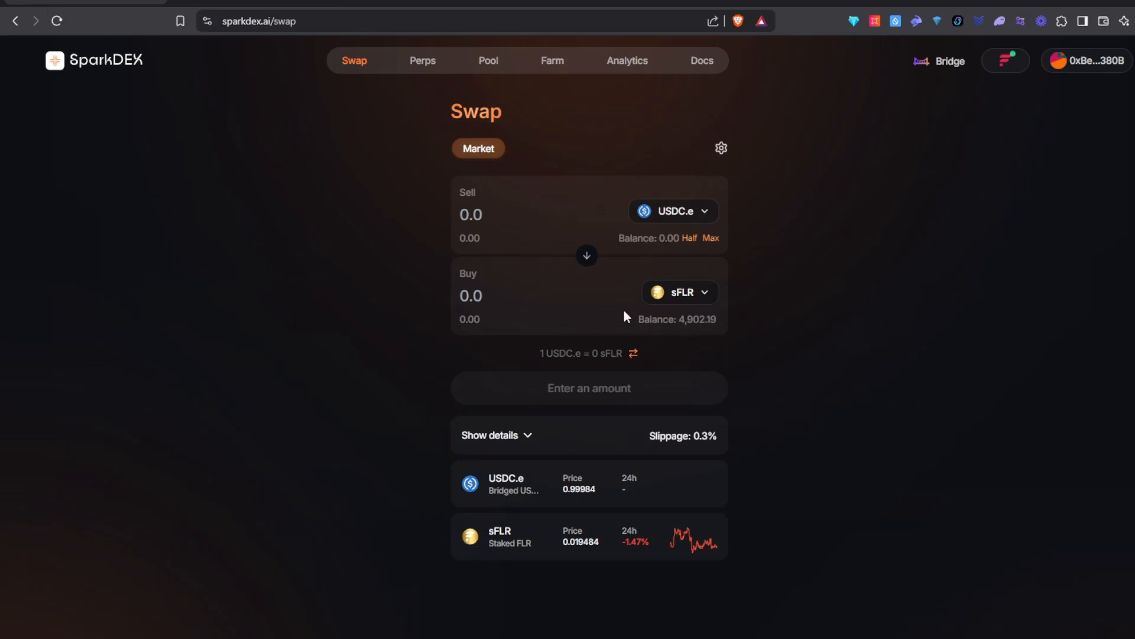
mouse_move(593, 328)
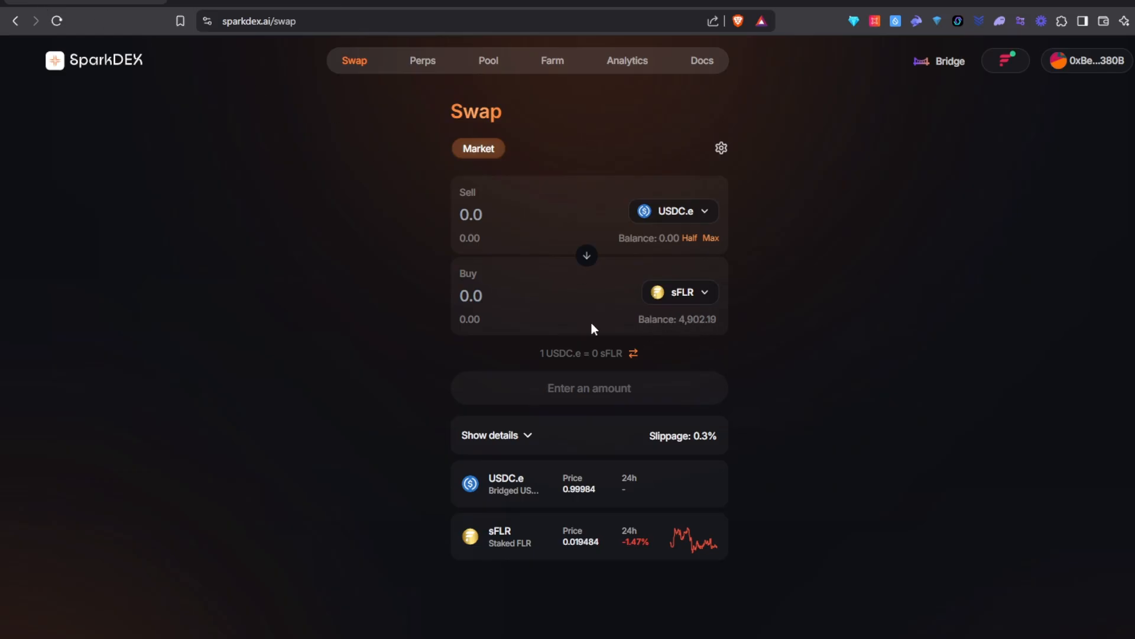